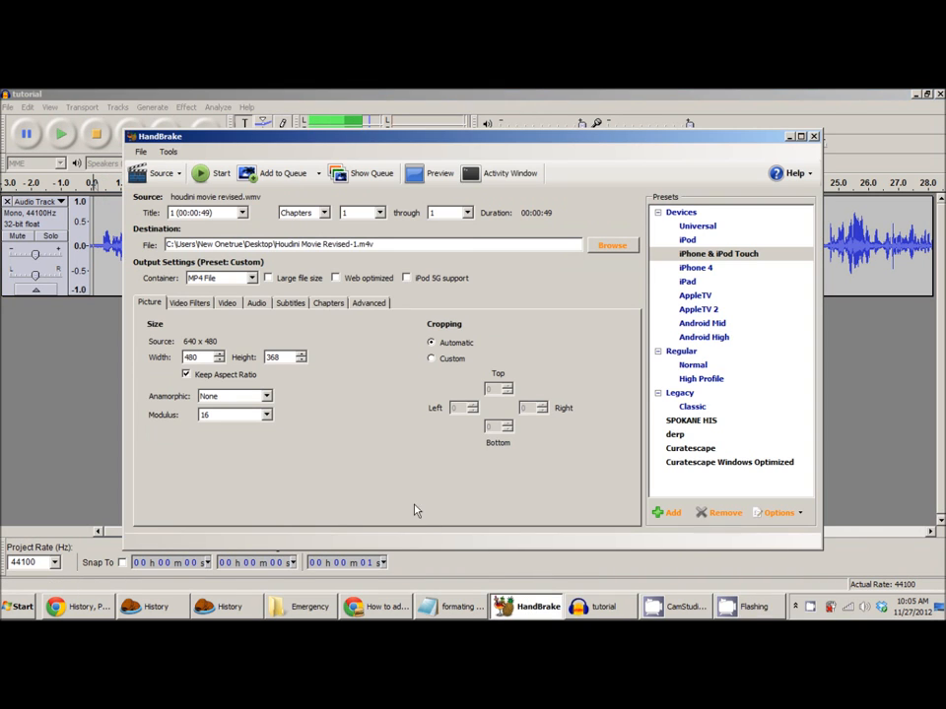
mouse_move(244, 328)
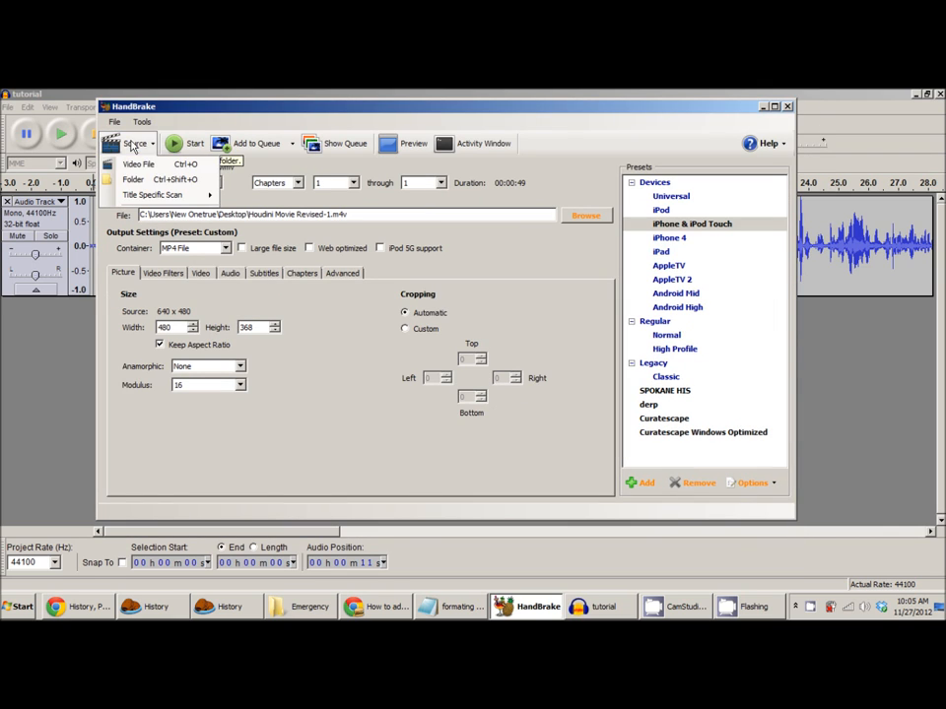
Open 'houdini movie revised.wmv' as the source video, loading its 49-second title
click(138, 163)
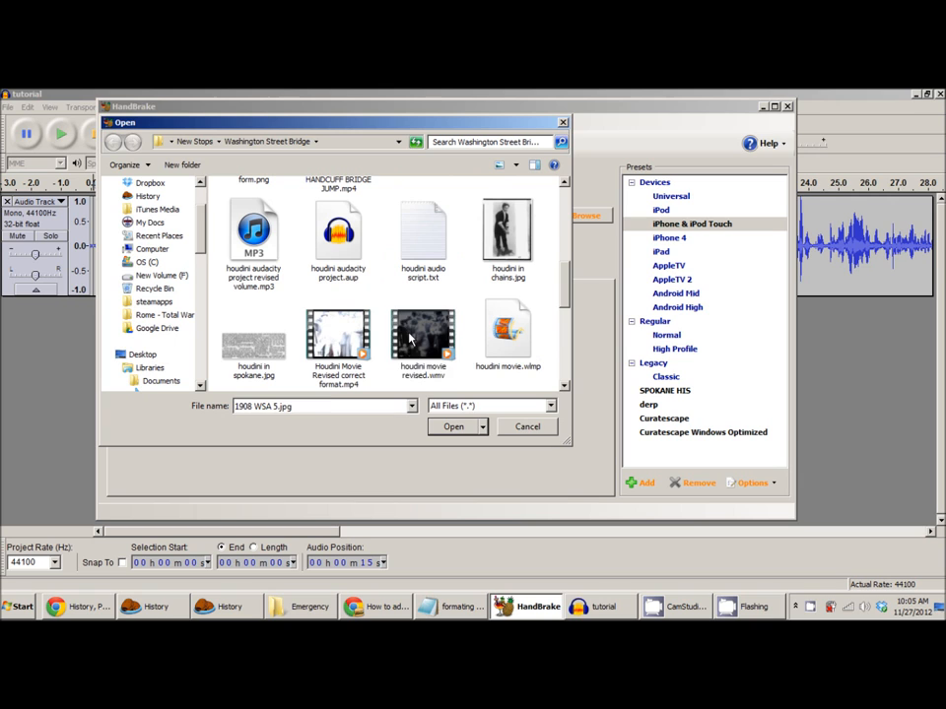
click(424, 335)
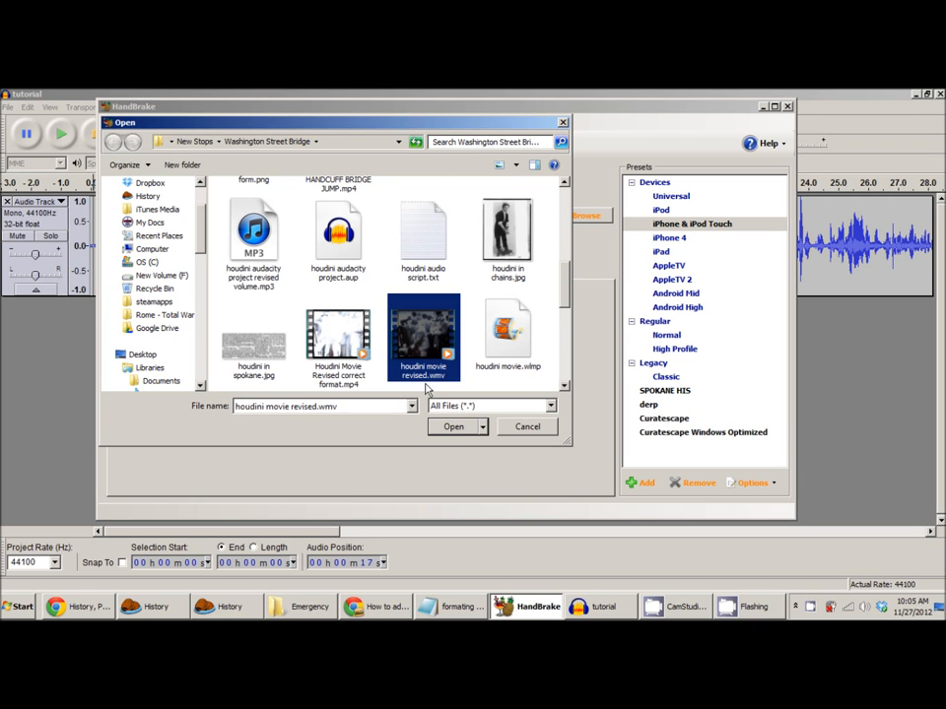
click(452, 426)
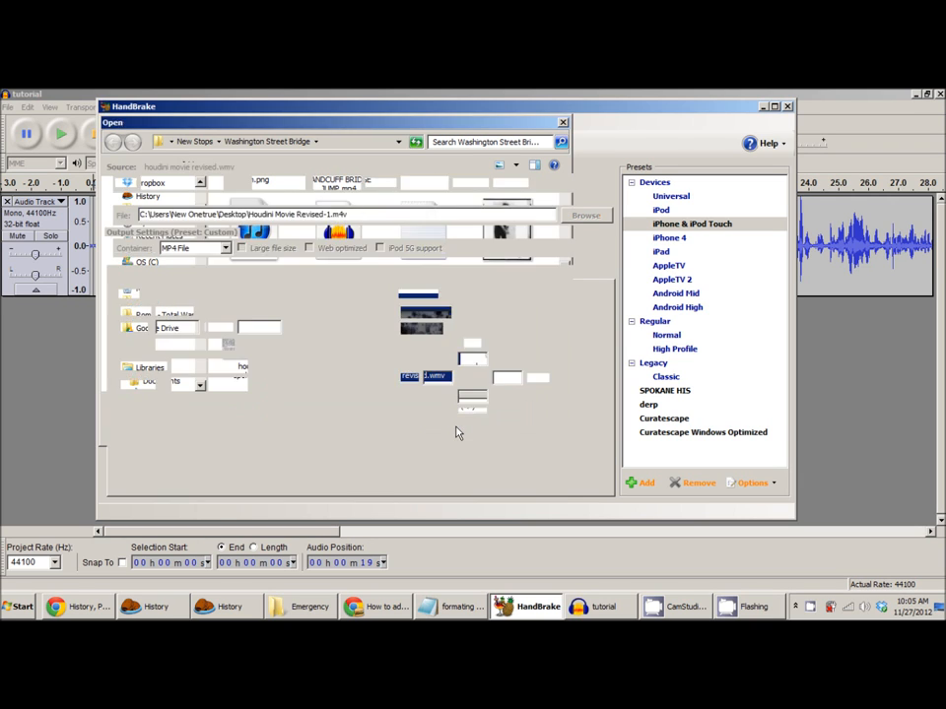
click(409, 376)
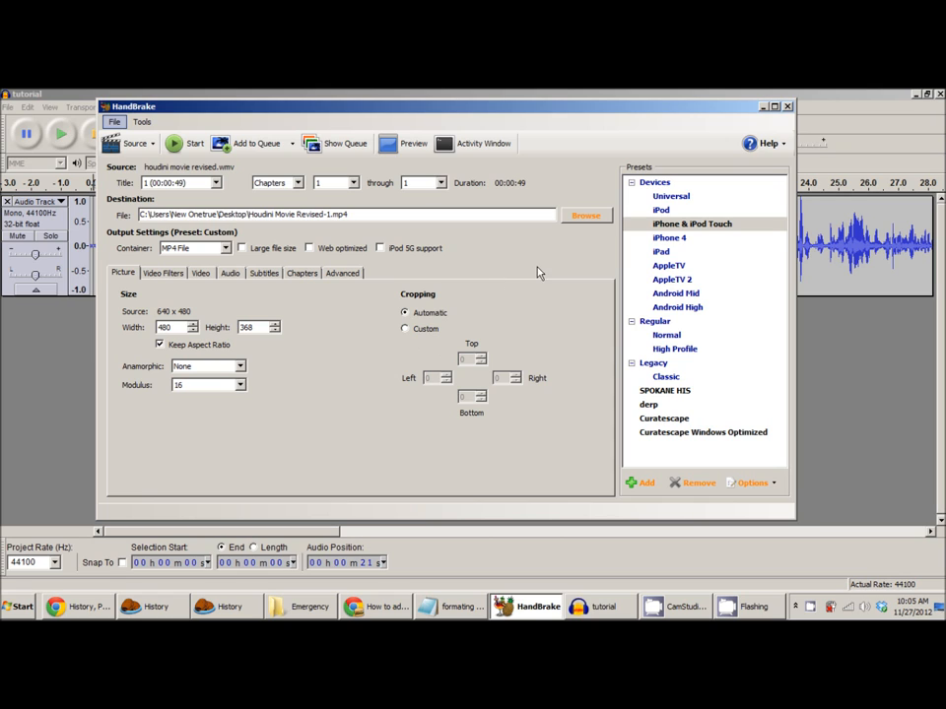
Apply the iPhone & iPod Touch preset at 480x368 with Keep Aspect Ratio ticked
click(692, 224)
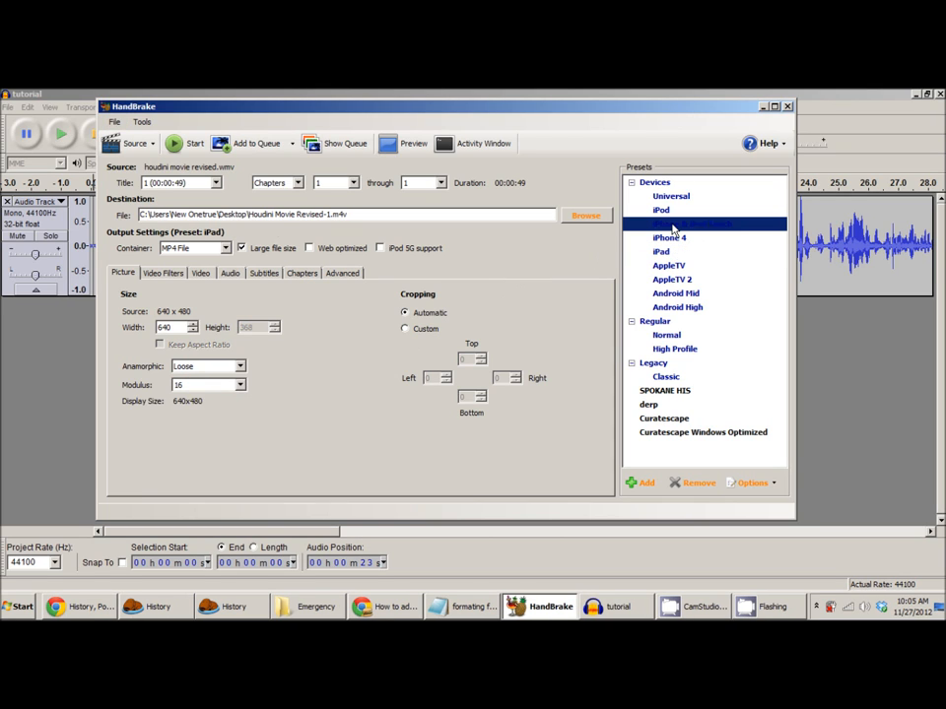
click(692, 224)
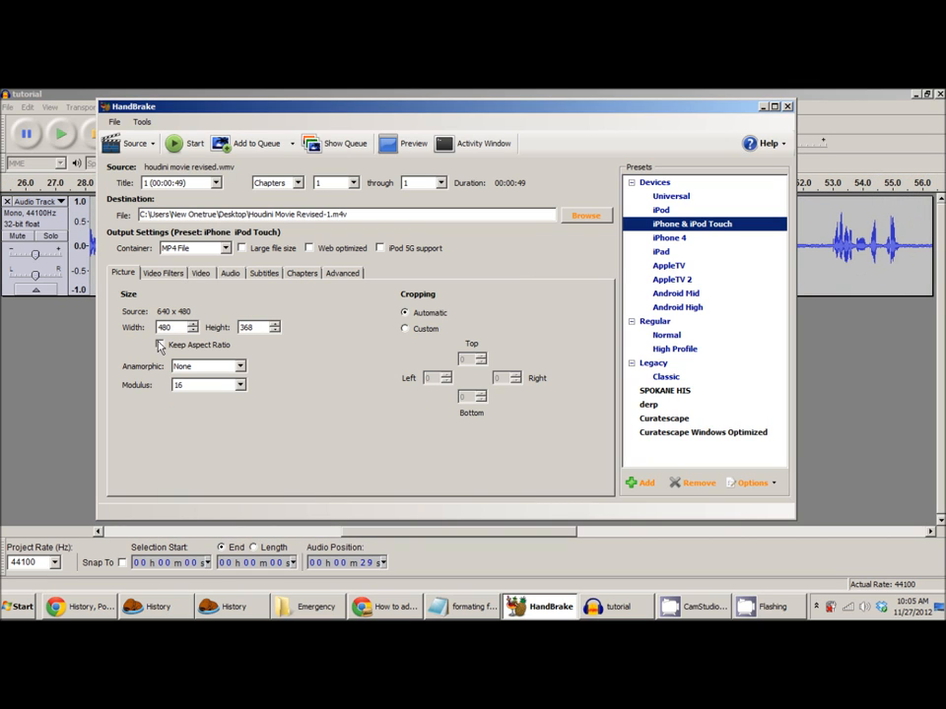
click(161, 344)
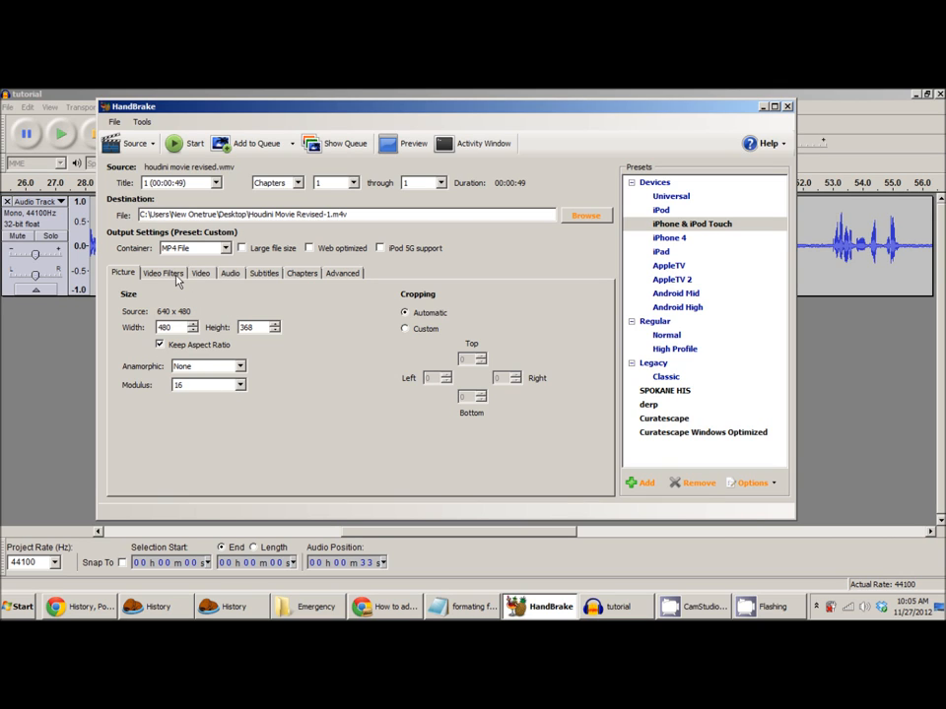
click(200, 273)
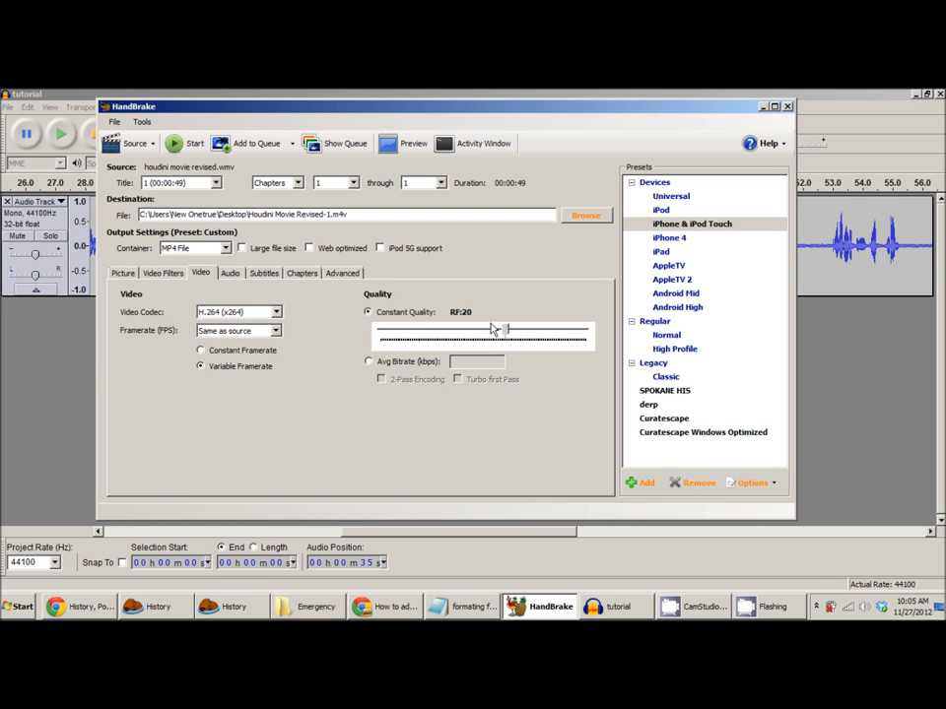
Drag the Constant Quality slider down until it reads RF 35
drag(503, 333, 478, 333)
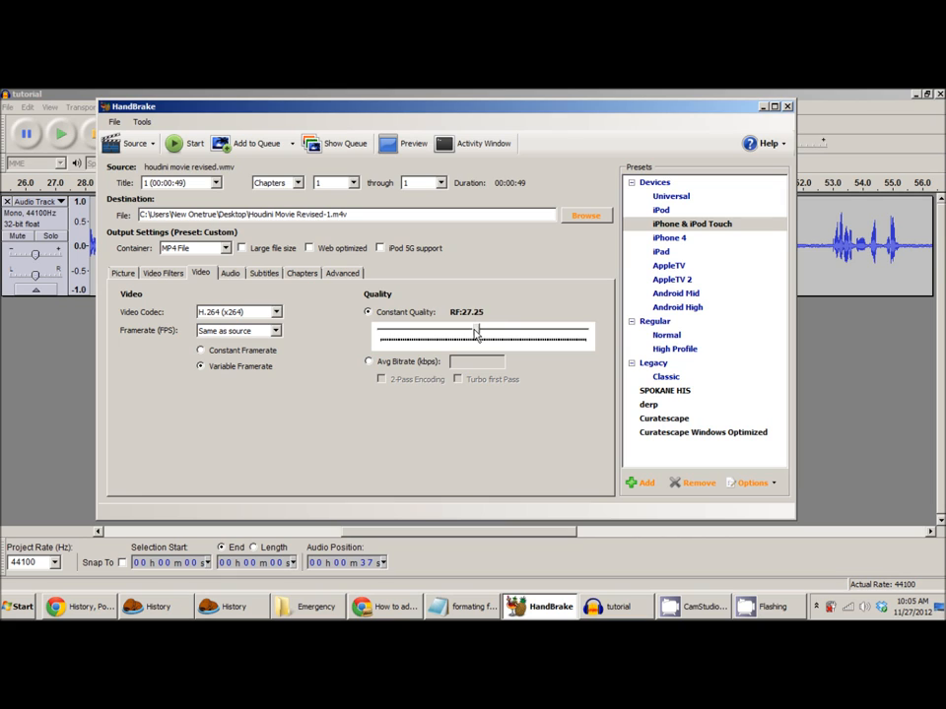
drag(478, 335, 455, 335)
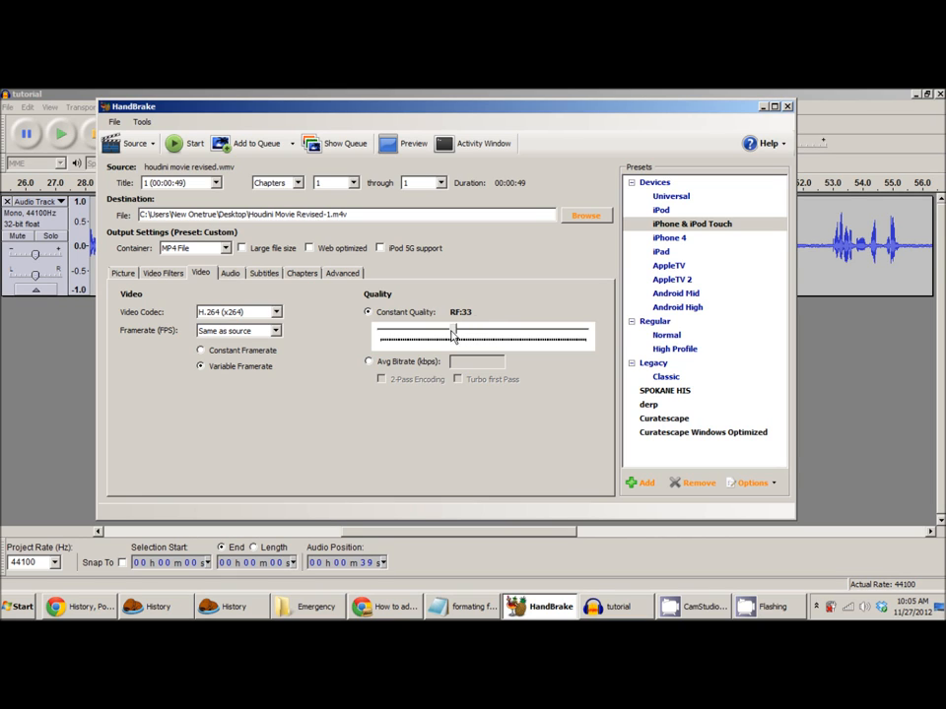
drag(454, 333, 445, 333)
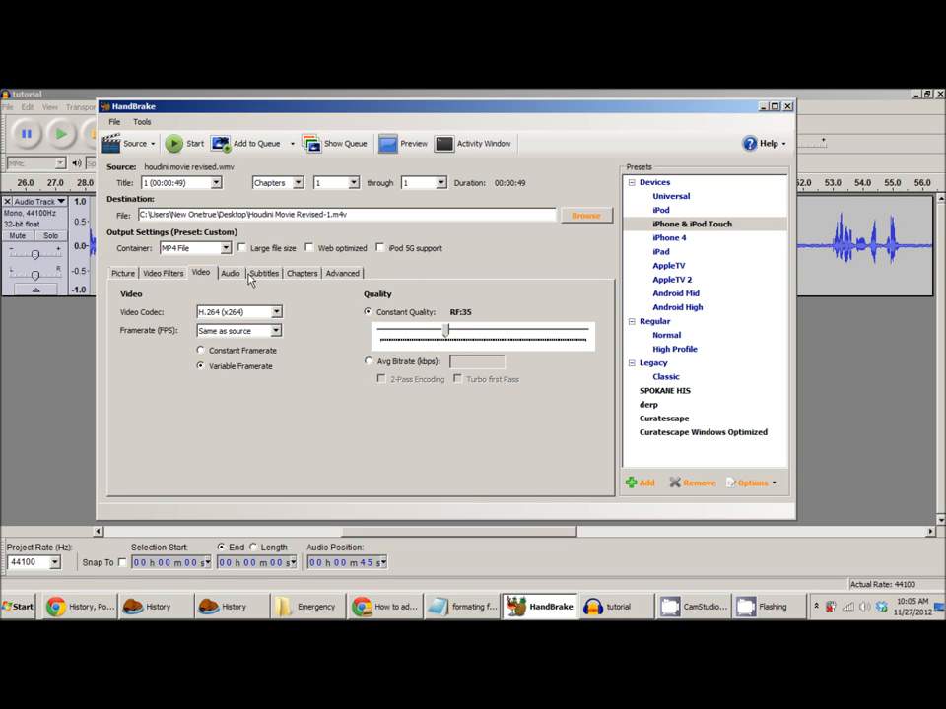
click(231, 273)
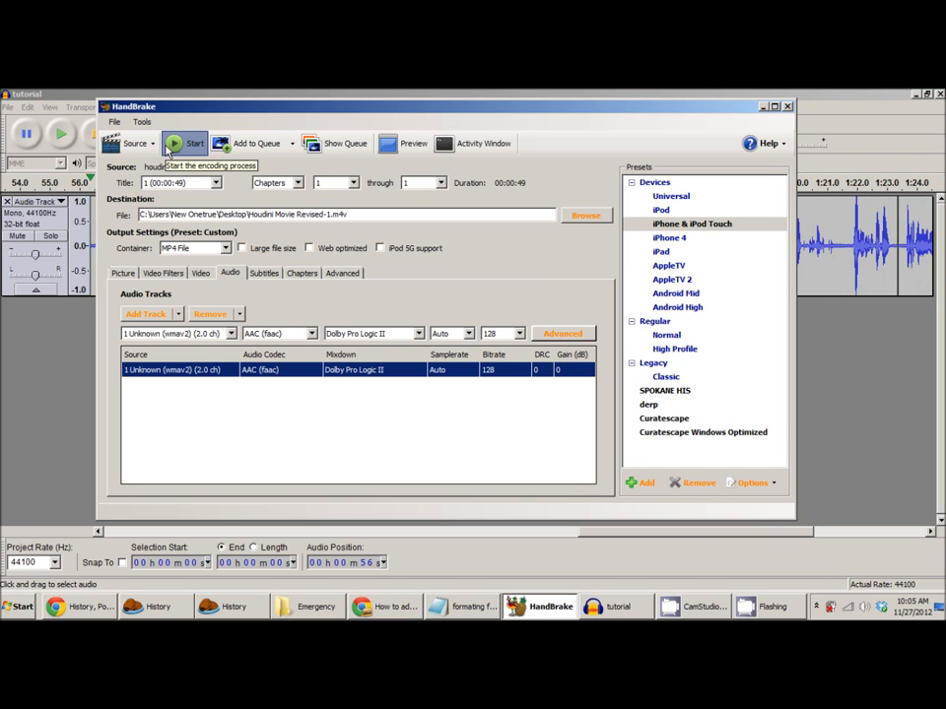
Start encoding to Houdini Movie Revised-1.m4v and wait for Encoding Finished
click(194, 143)
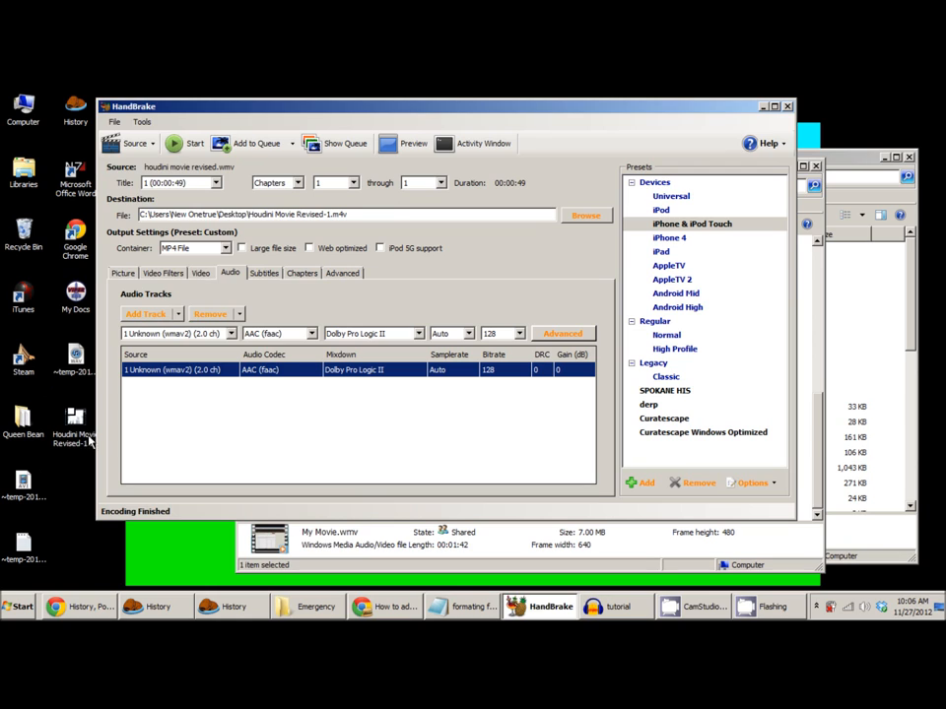
right_click(74, 434)
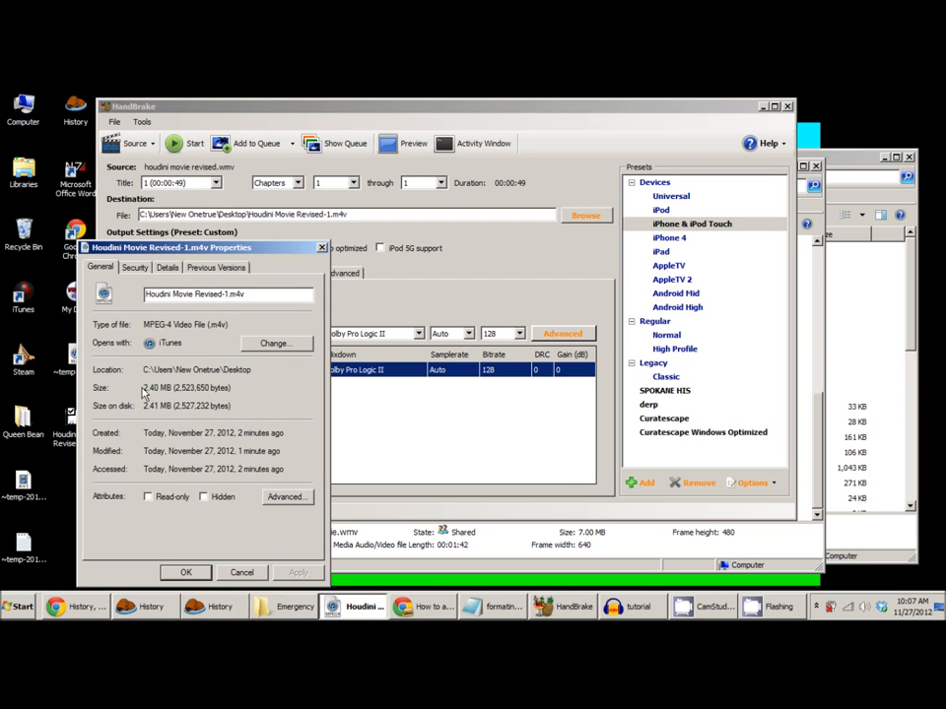
click(167, 267)
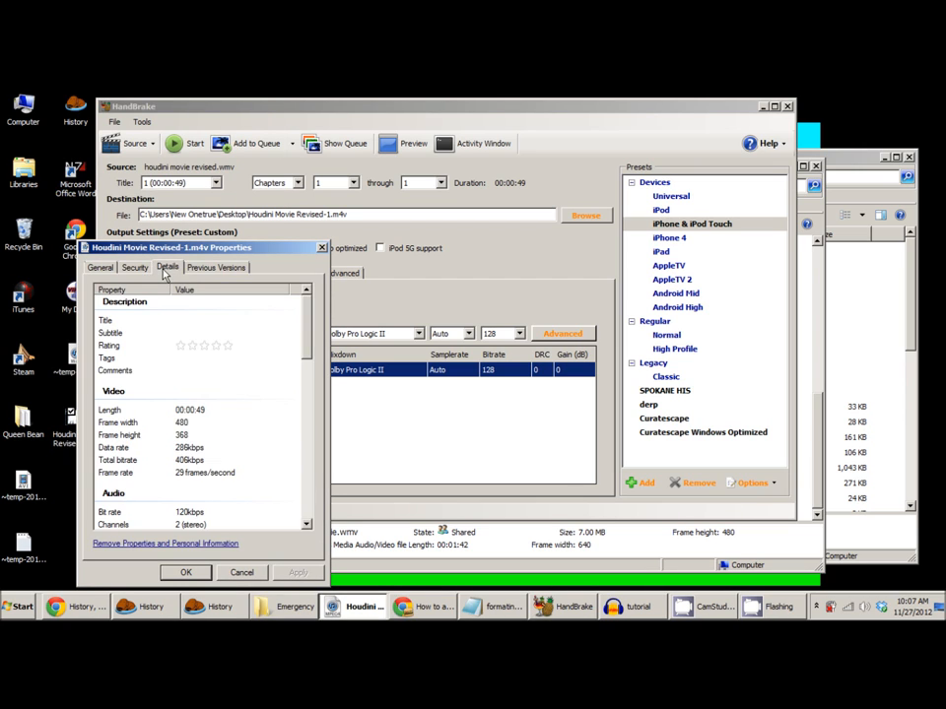
click(100, 267)
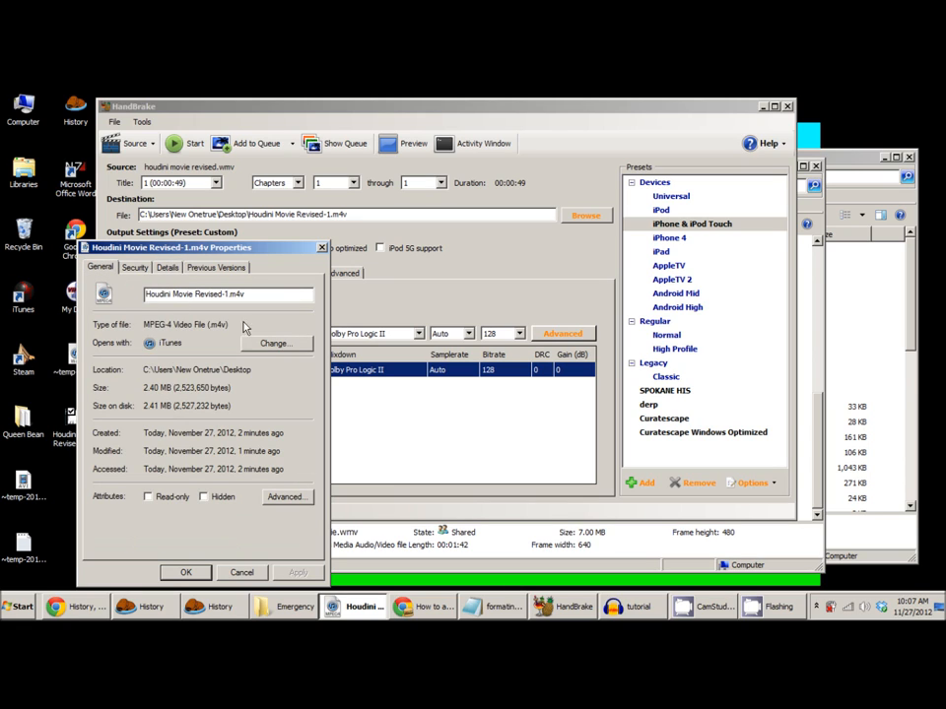
click(167, 267)
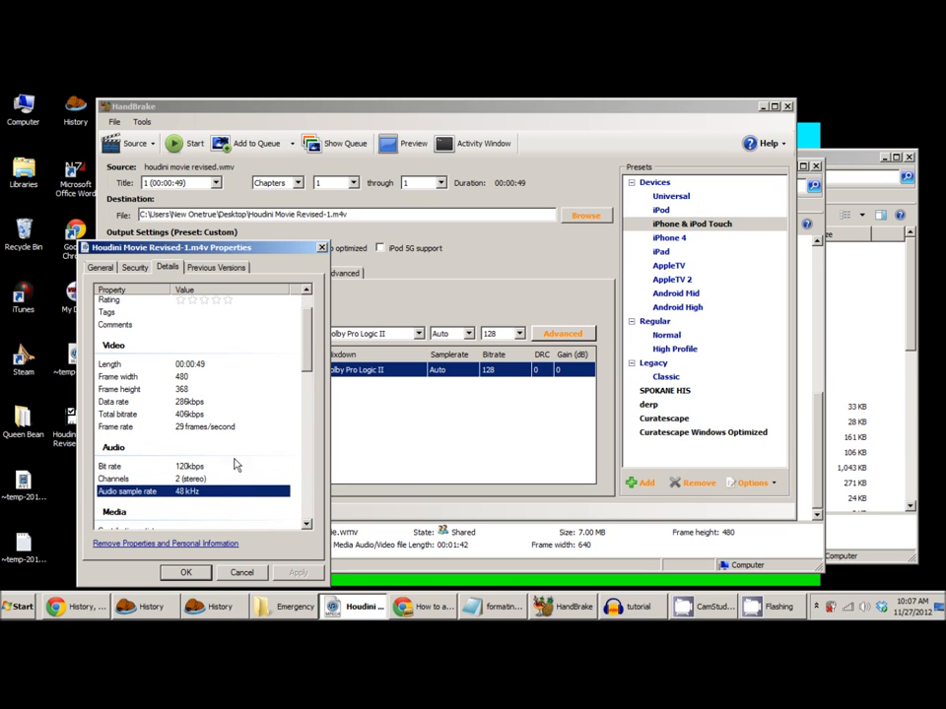
mouse_move(208, 549)
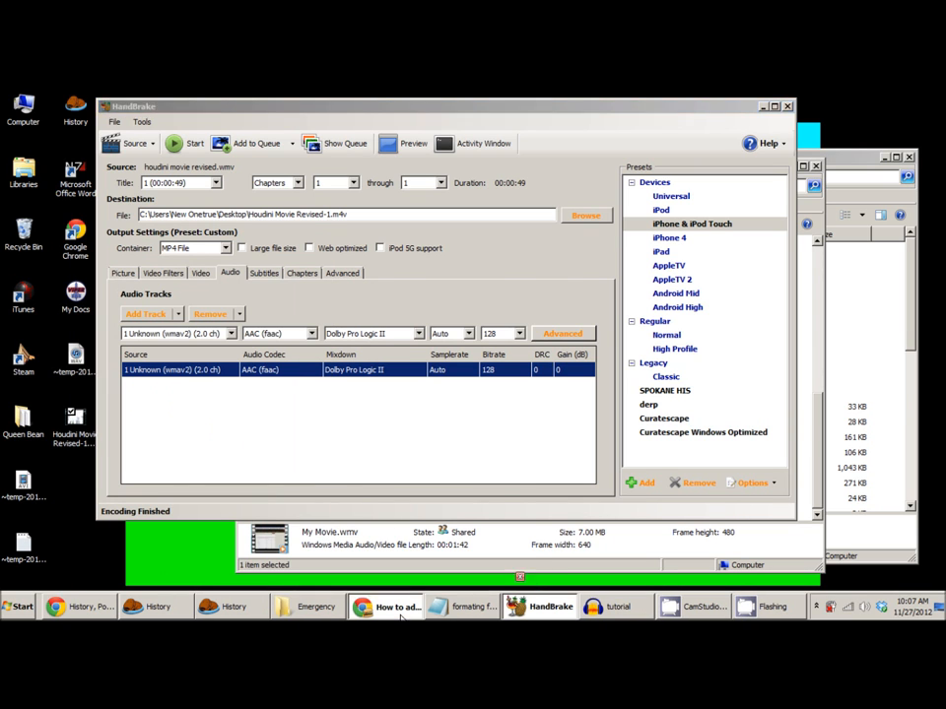
click(384, 606)
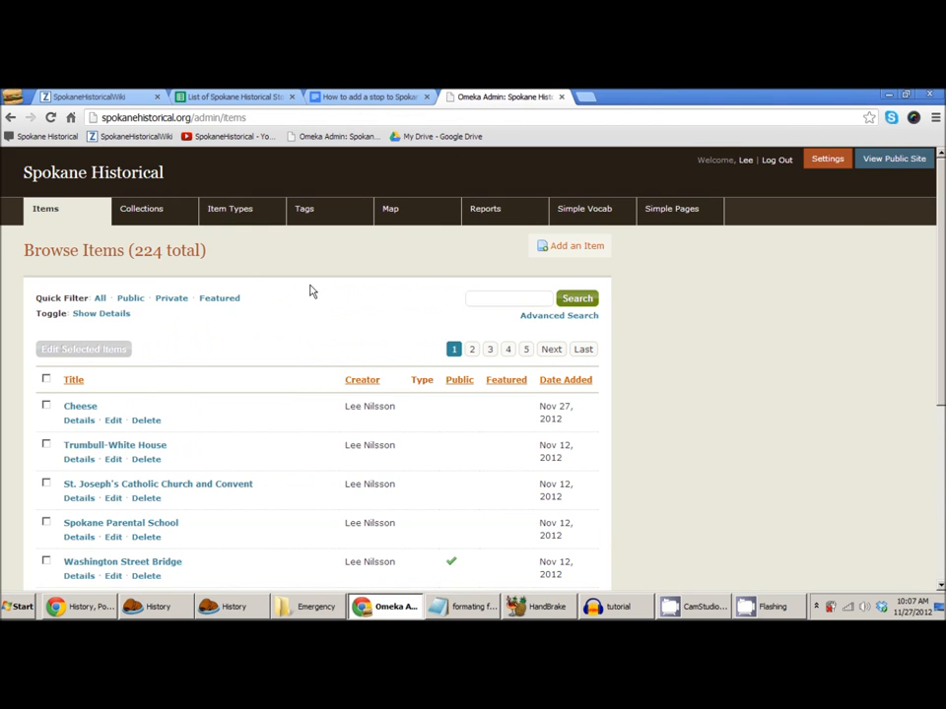
click(537, 606)
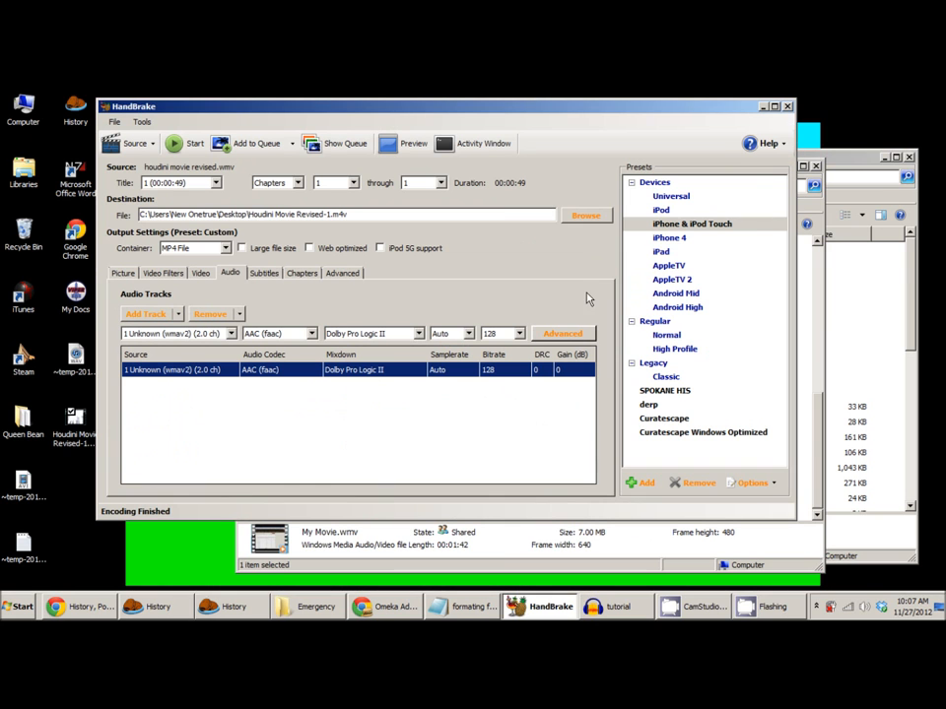